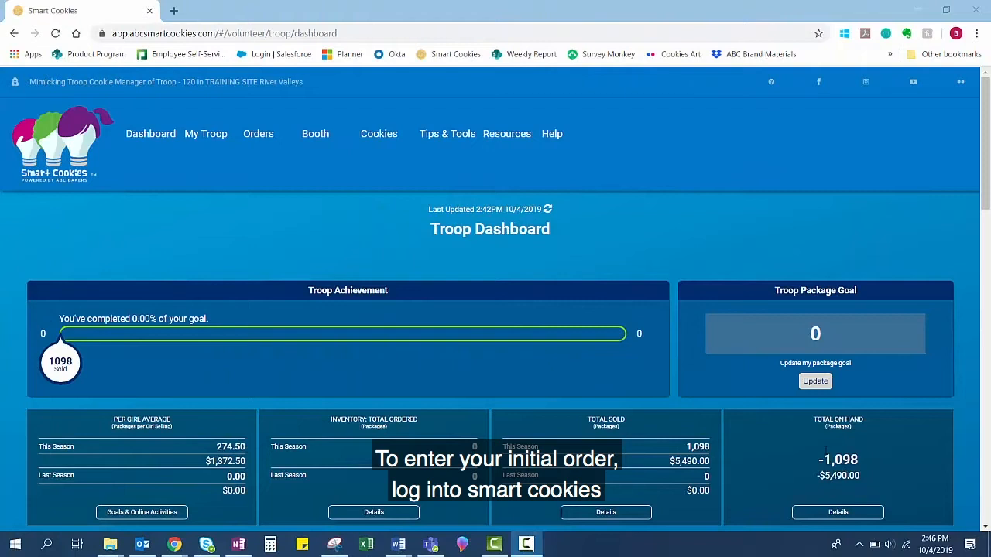
{"action": "mouse_move", "coordinate": [258, 133]}
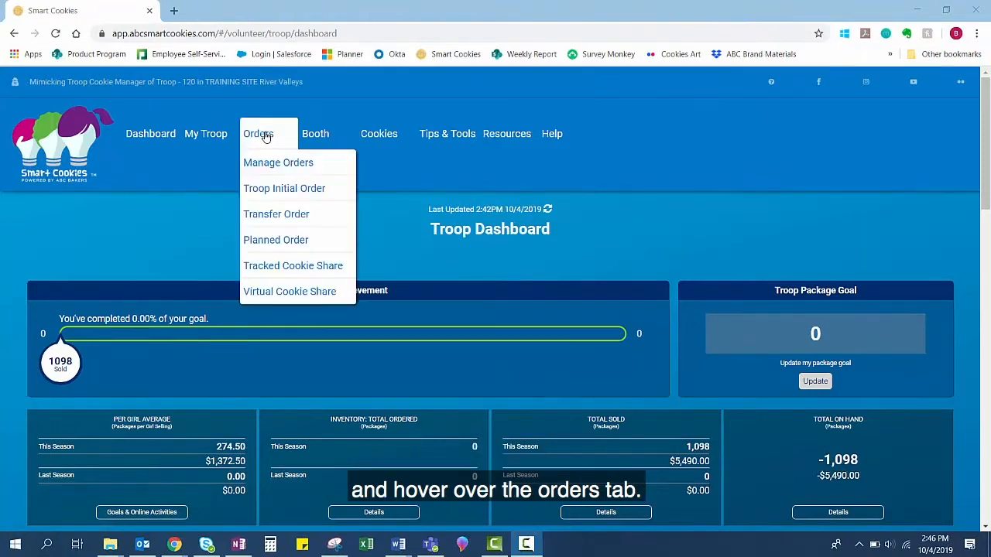
{"action": "mouse_move", "coordinate": [284, 188]}
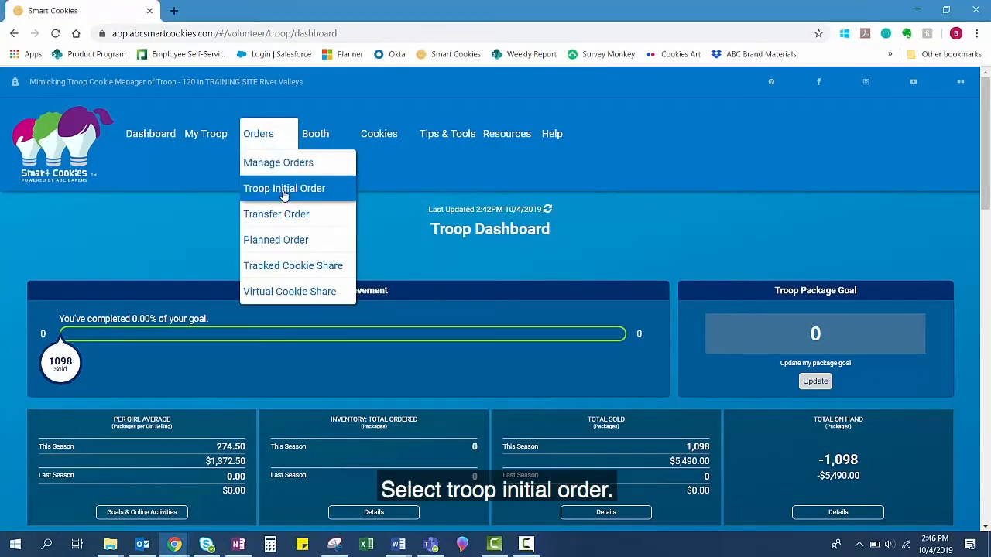
- Open Troop Initial Order from the Orders menu
{"action": "left_click", "coordinate": [284, 188]}
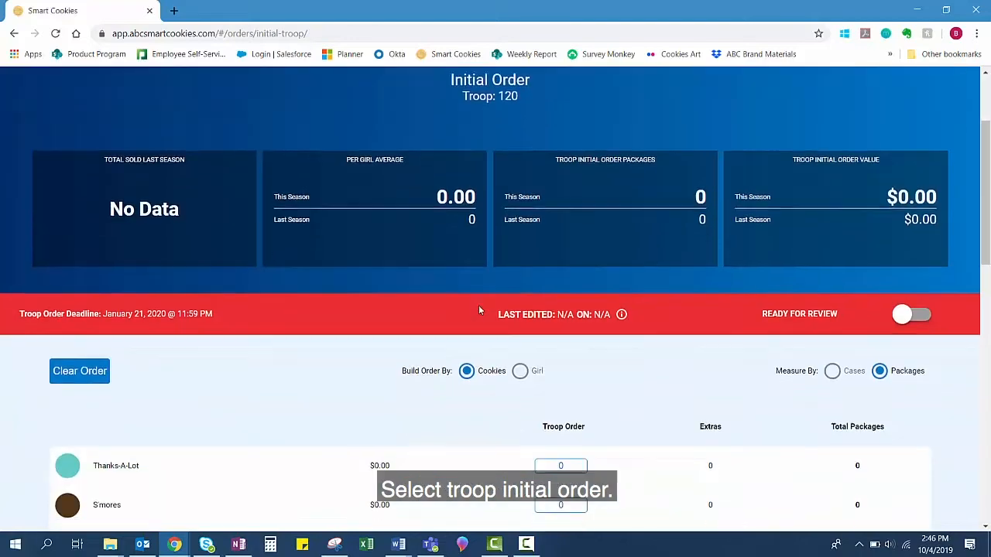
- Enter 15 packages for all nine varieties (216 packages, $1,080.00) and save
{"action": "scroll", "scroll_direction": "down", "scroll_amount": 3}
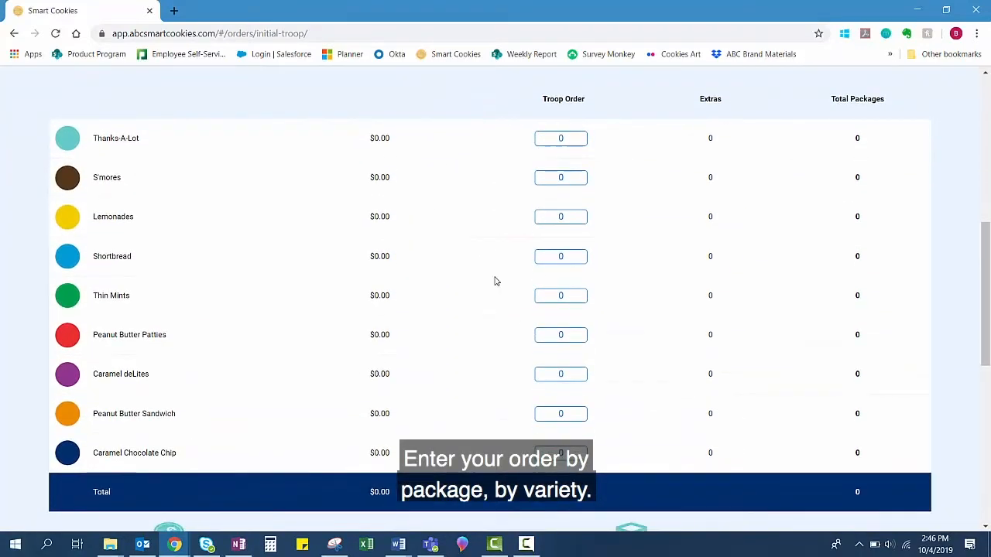
{"action": "left_click", "coordinate": [560, 137]}
{"action": "type", "text": "15"}
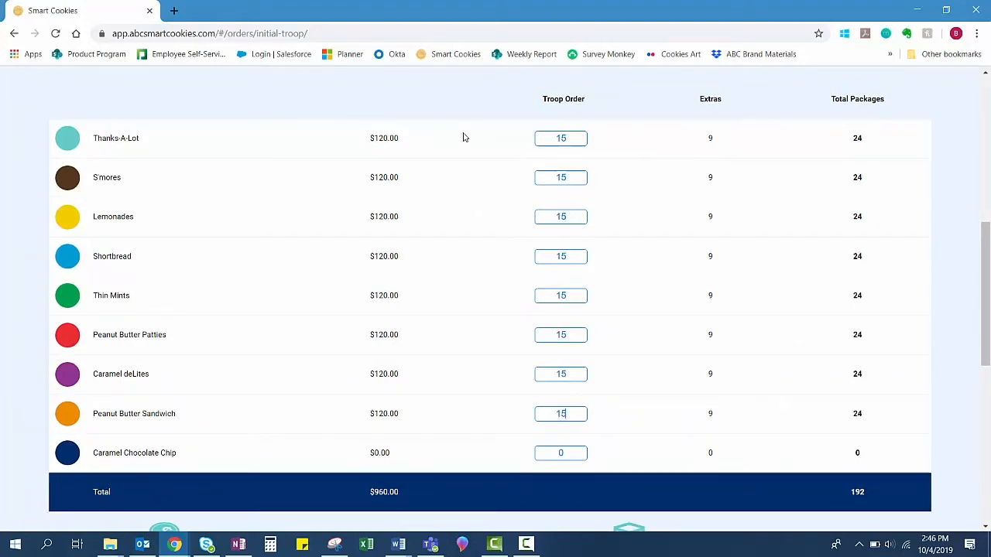
{"action": "scroll", "scroll_direction": "up", "scroll_amount": 3}
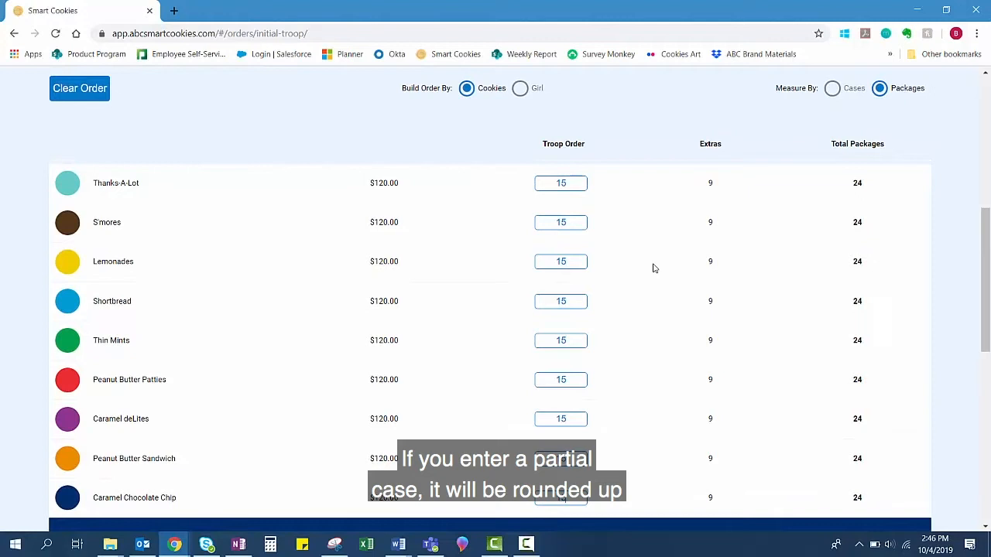
{"action": "mouse_move", "coordinate": [692, 182]}
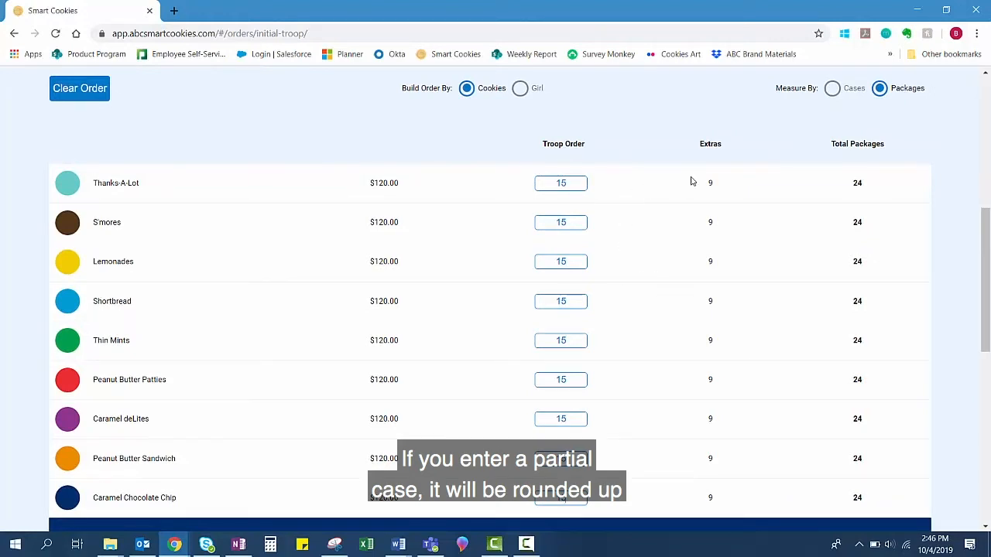
{"action": "mouse_move", "coordinate": [862, 177]}
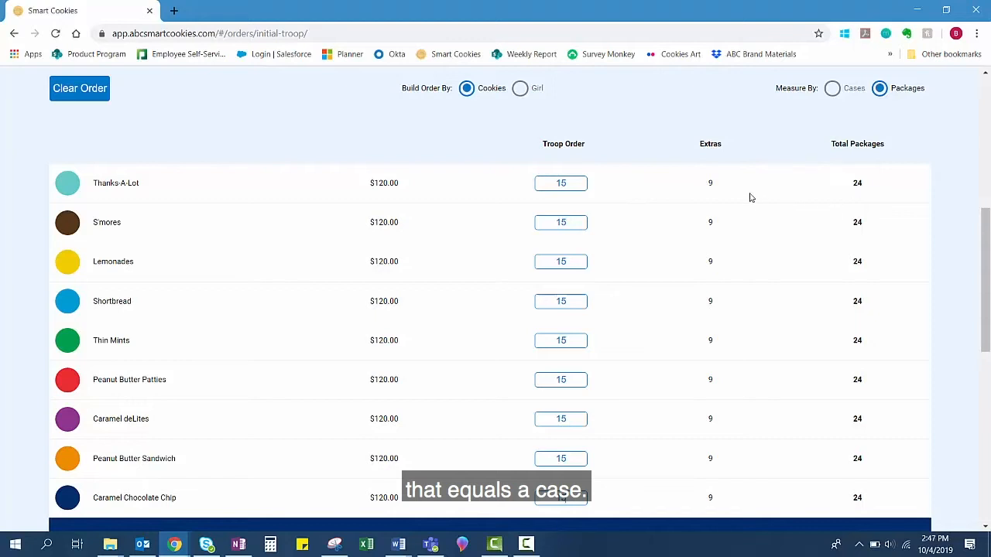
{"action": "scroll", "scroll_direction": "down", "scroll_amount": 3}
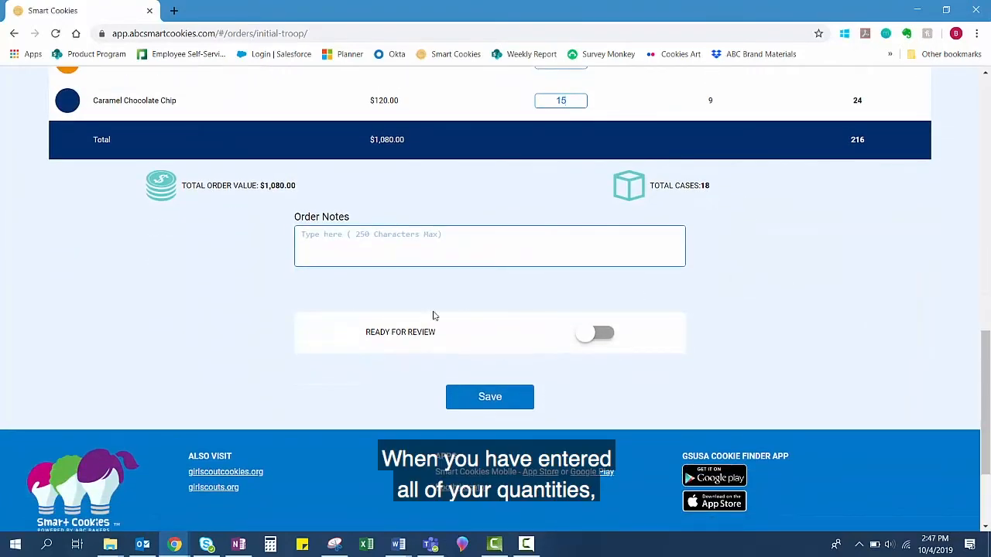
{"action": "mouse_move", "coordinate": [489, 401]}
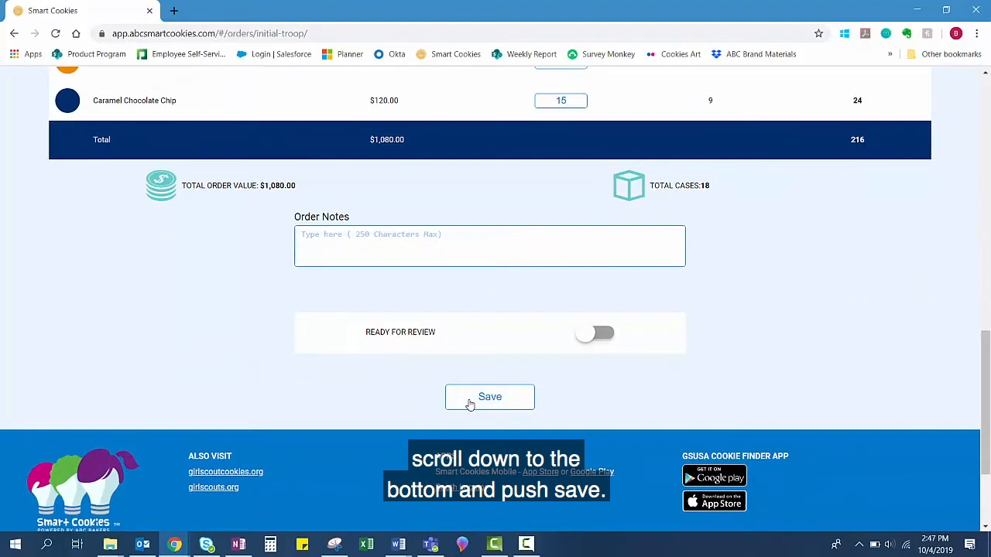
{"action": "left_click", "coordinate": [489, 396]}
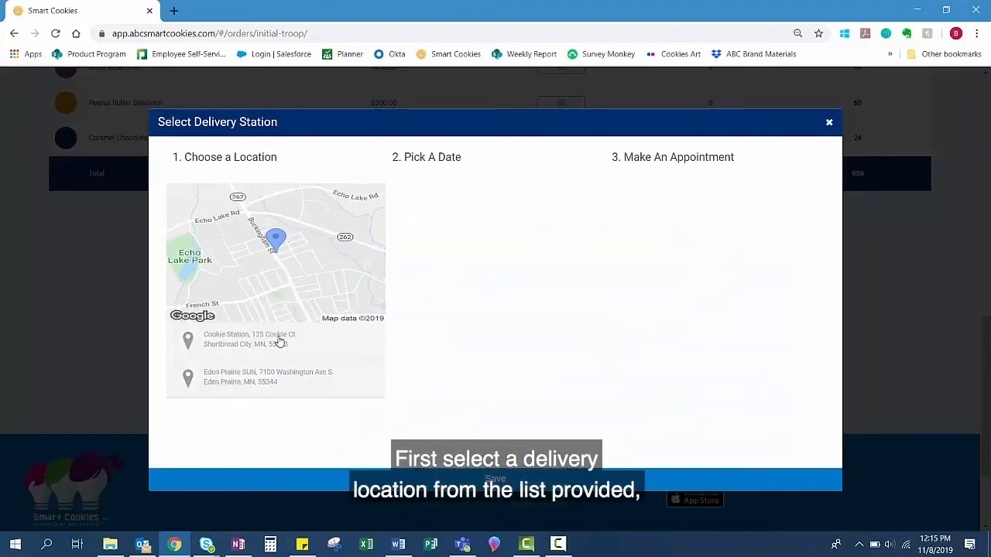
- Book Cookie Station on Saturday, February 1 at 8:10 AM and save the appointment
{"action": "left_click", "coordinate": [275, 339]}
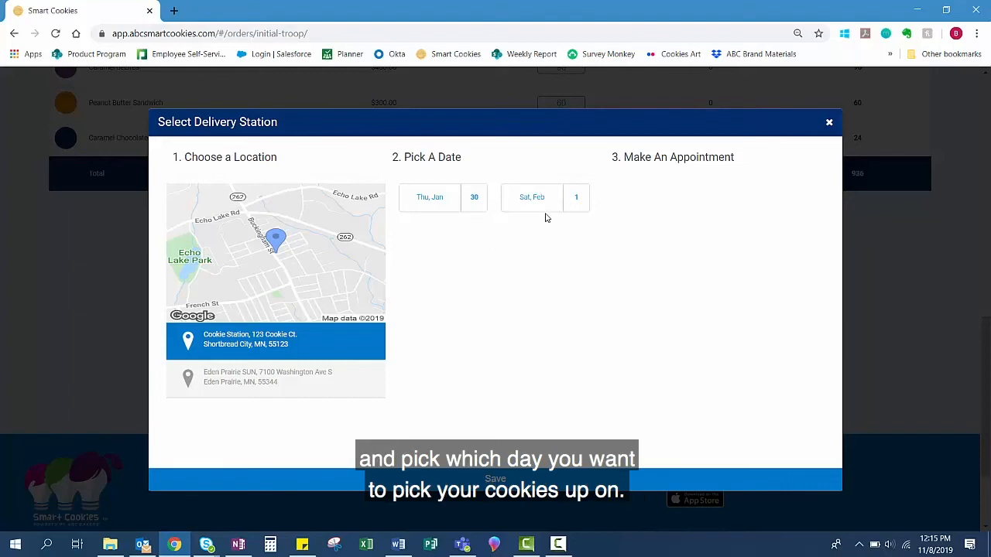
{"action": "left_click", "coordinate": [545, 197]}
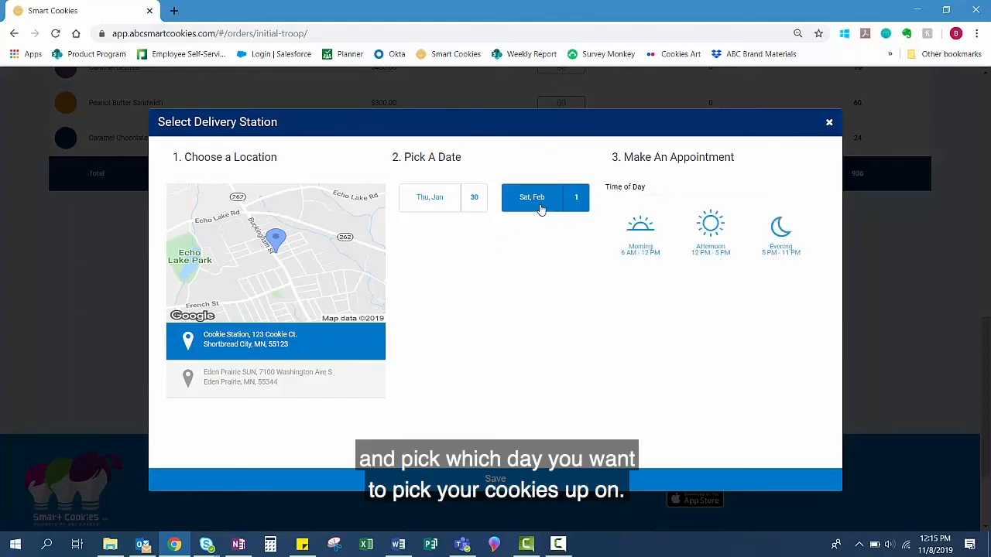
{"action": "left_click", "coordinate": [639, 232]}
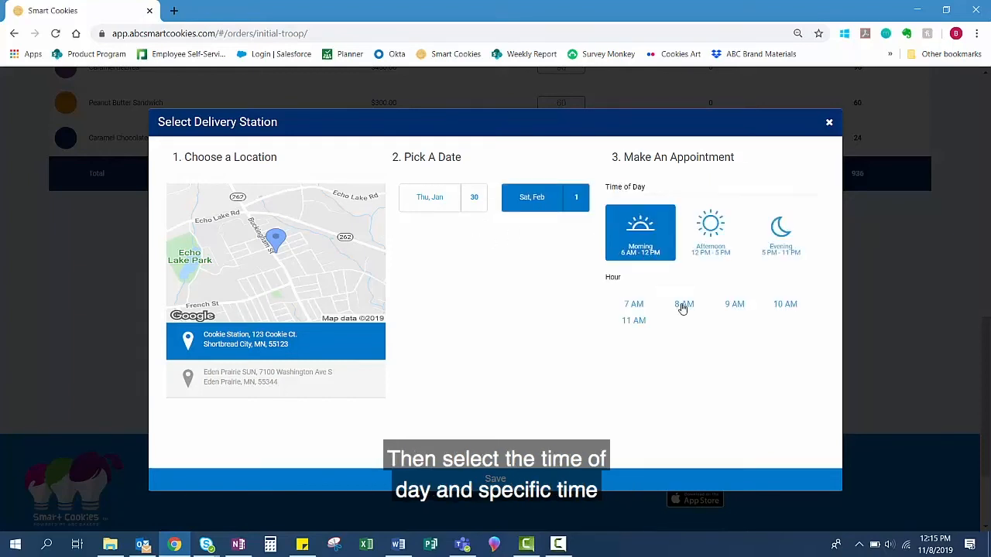
{"action": "left_click", "coordinate": [684, 303]}
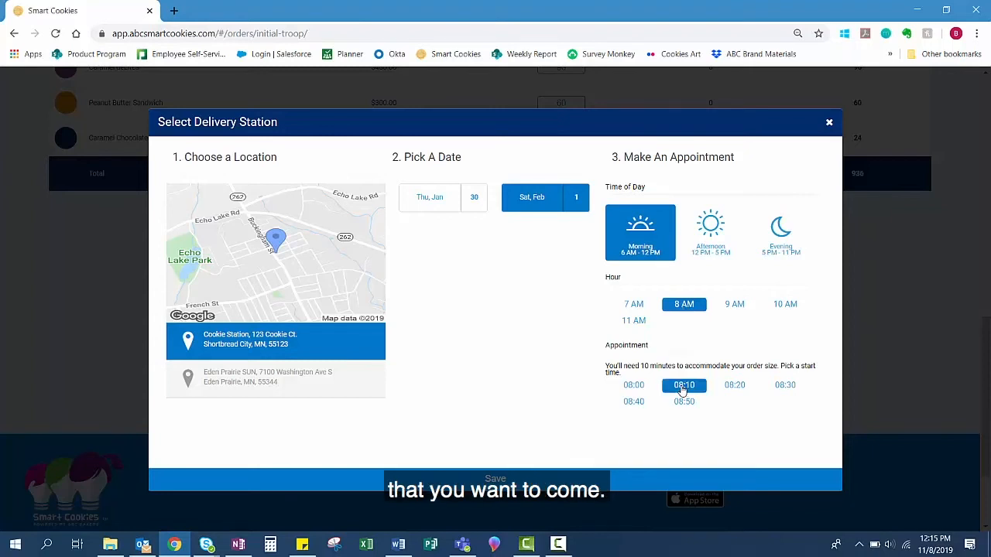
{"action": "mouse_move", "coordinate": [510, 415]}
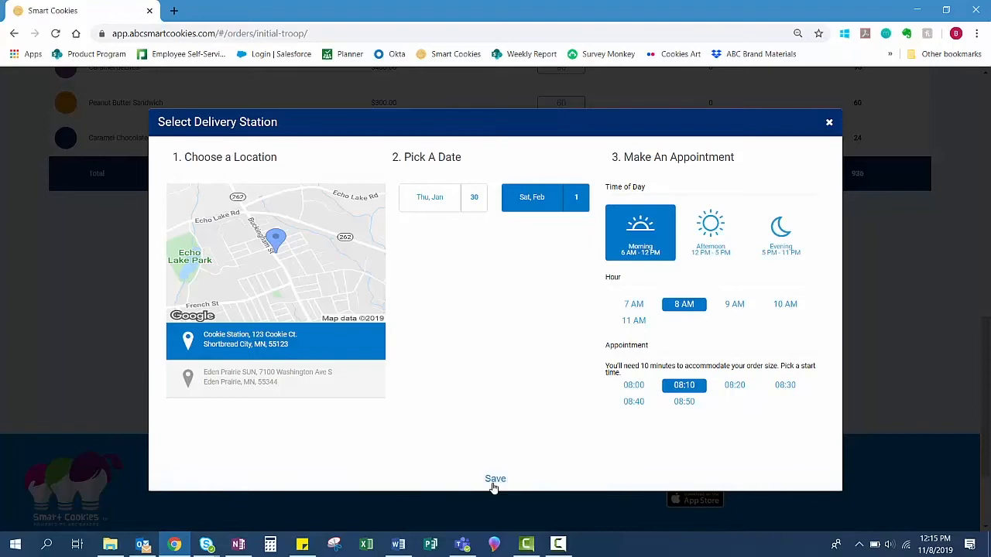
{"action": "left_click", "coordinate": [495, 478]}
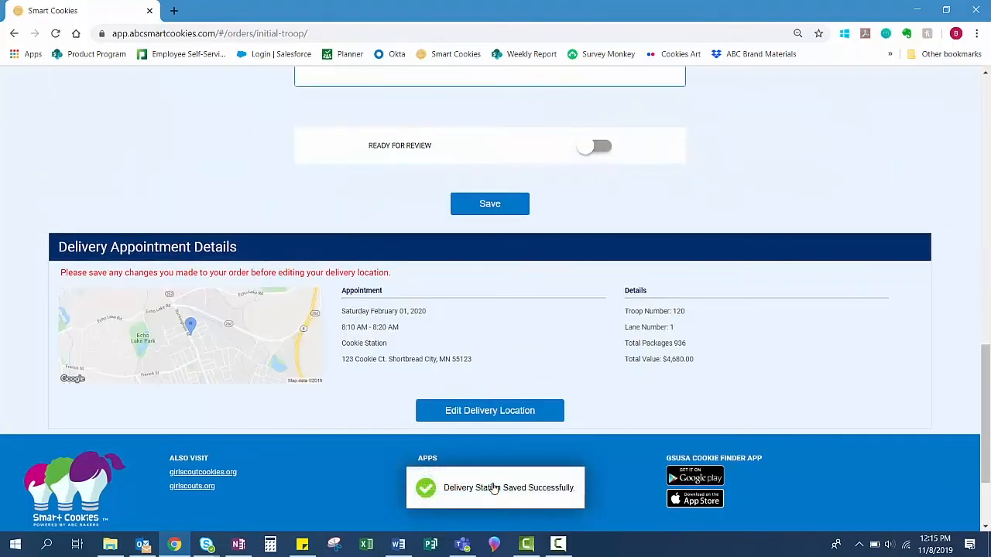